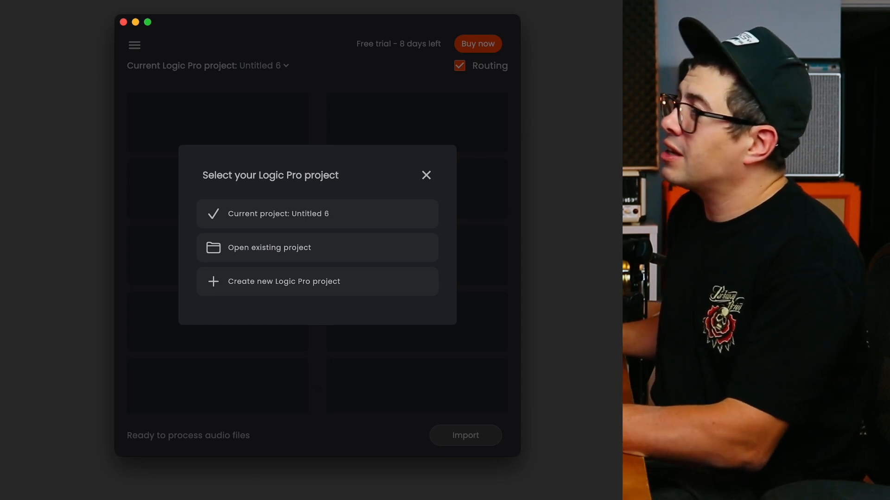
mouse_move(358, 136)
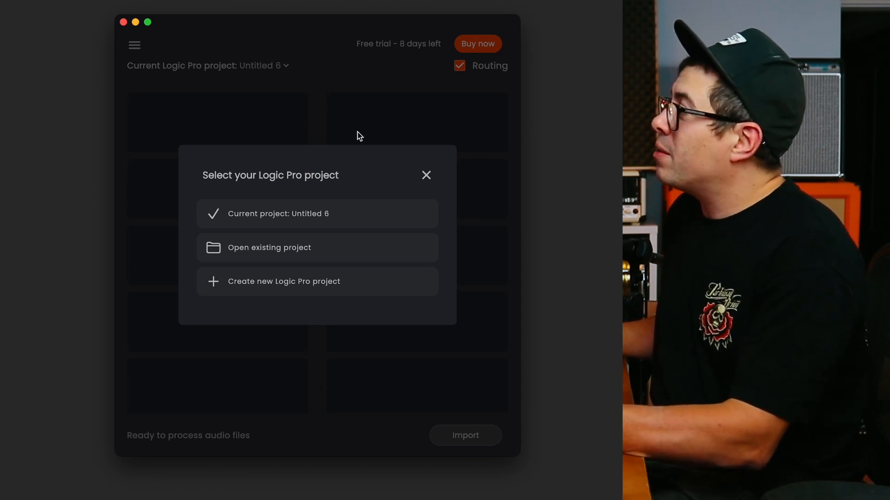
mouse_move(347, 294)
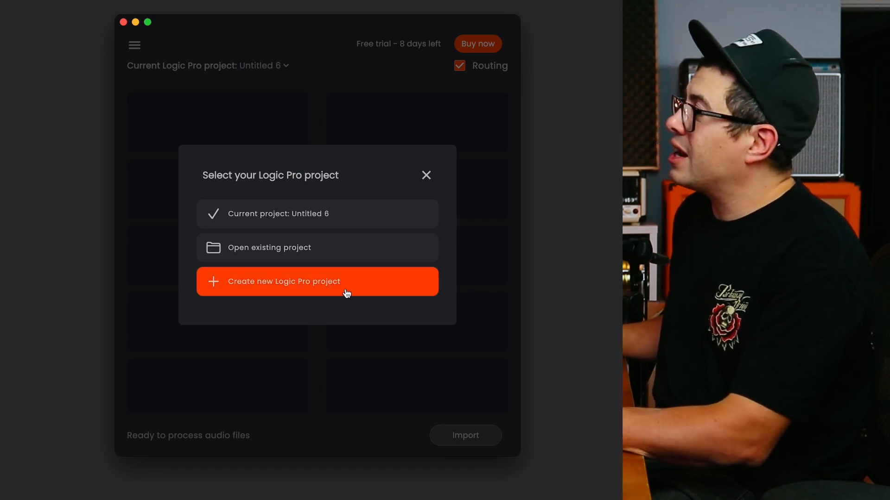
- Choose to create a new Logic Pro project as the import destination
left_click(317, 281)
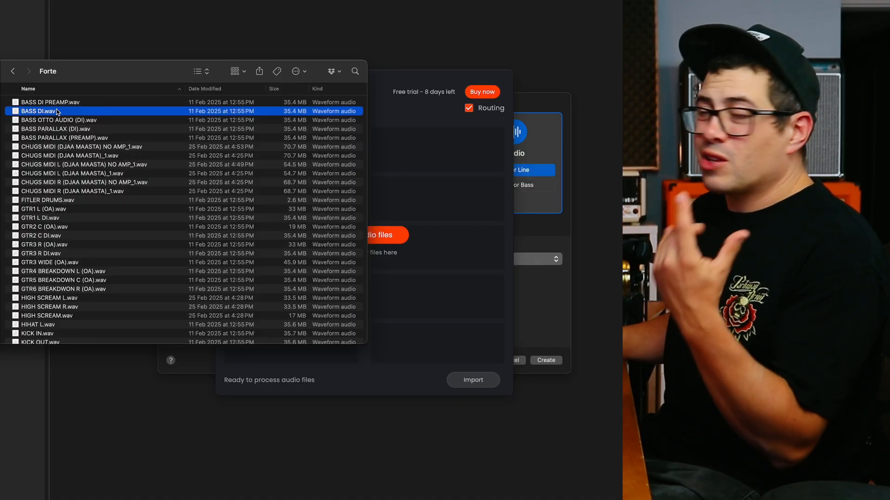
- Select the WAV stems in the Forte folder and drop all 74 into Forte
left_click(72, 191)
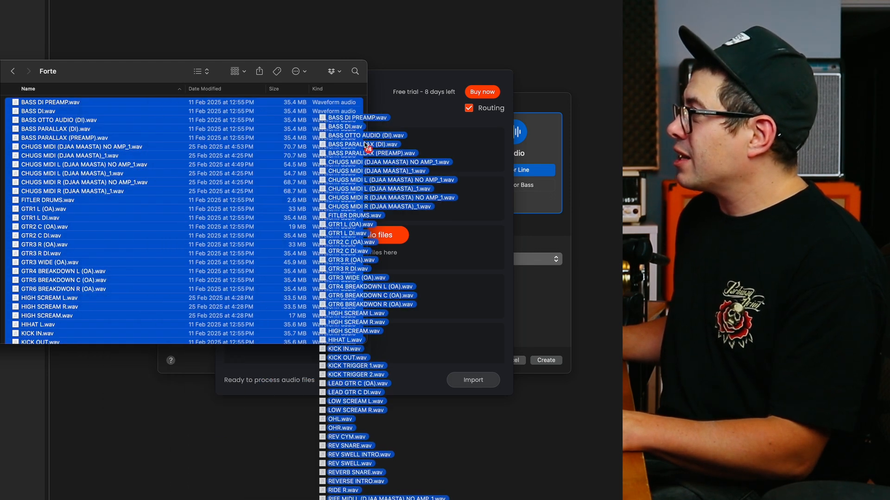
left_click(472, 379)
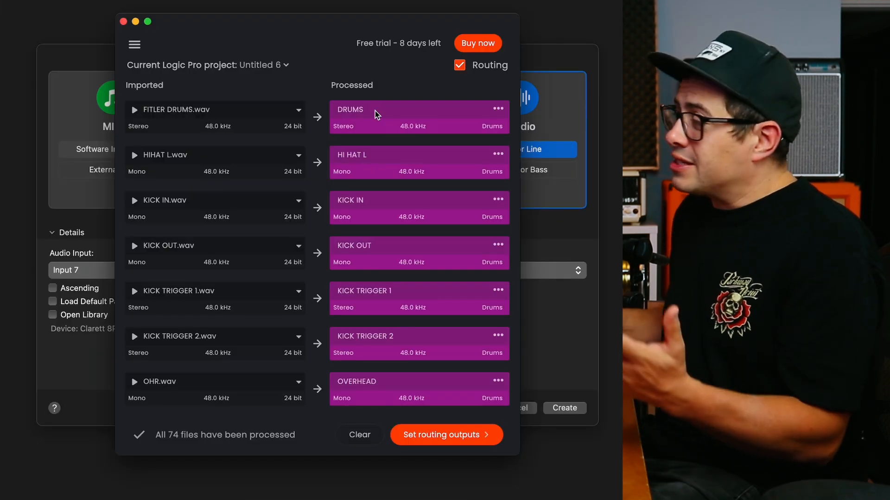
mouse_move(404, 152)
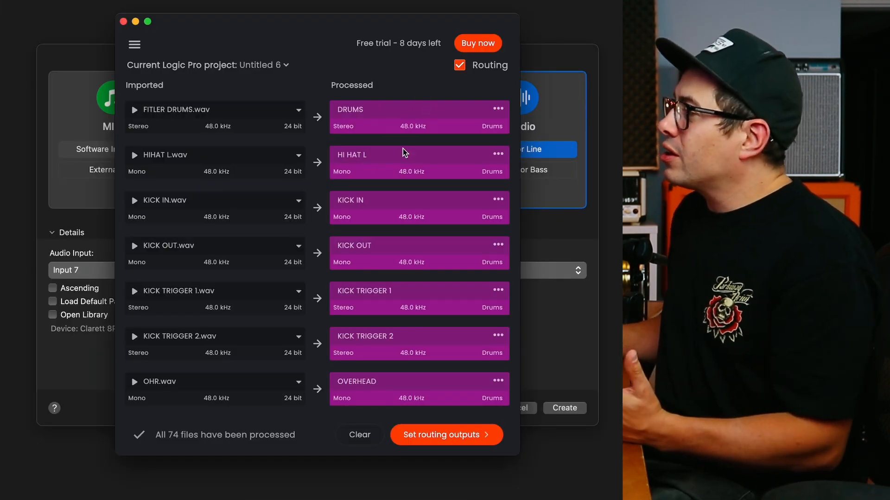
left_click(215, 109)
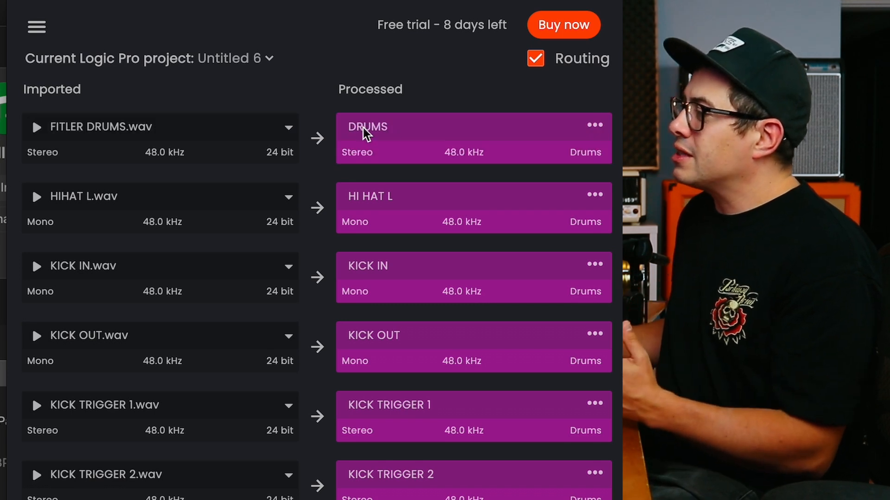
scroll("down", 3)
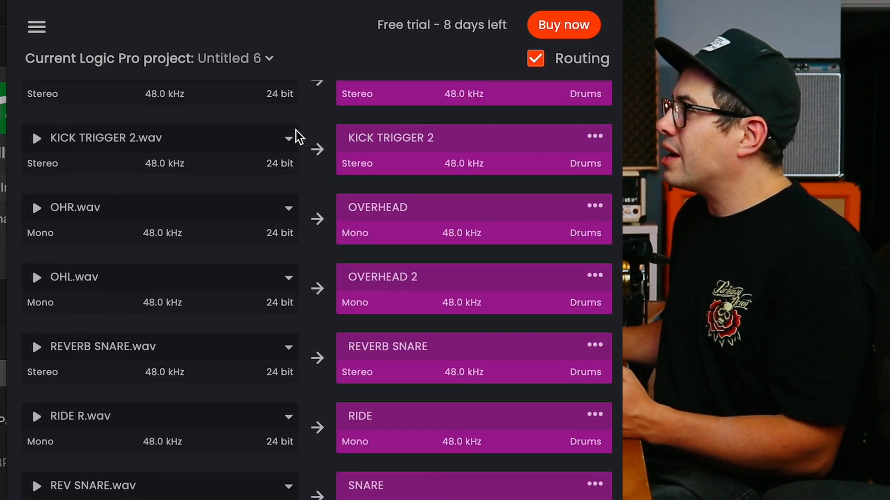
scroll("down", 3)
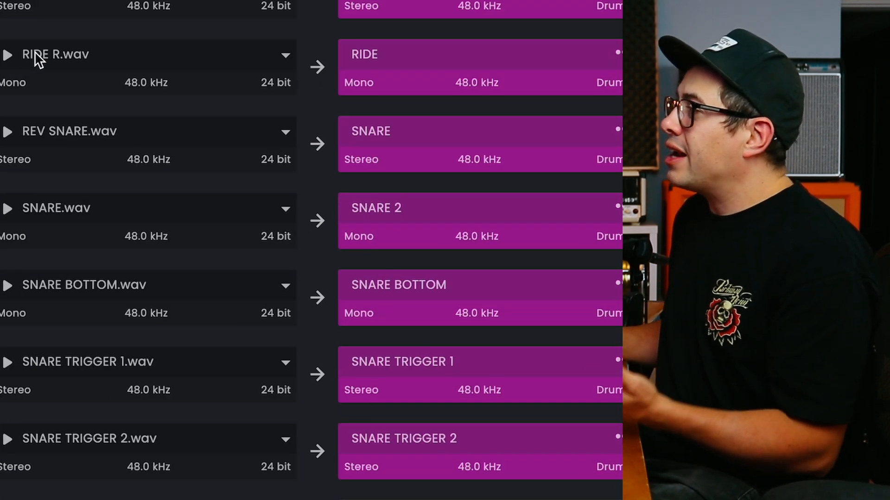
mouse_move(397, 64)
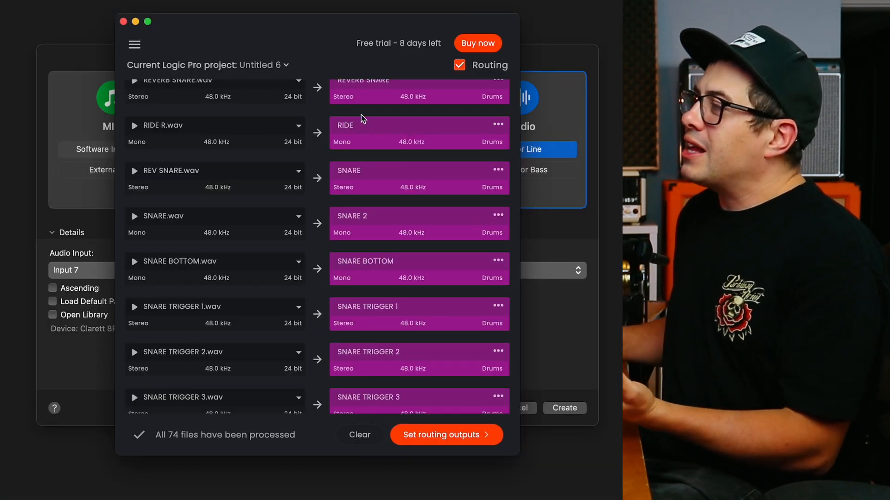
- Revert the RIDE track to its original name, RIDE R
left_click(498, 124)
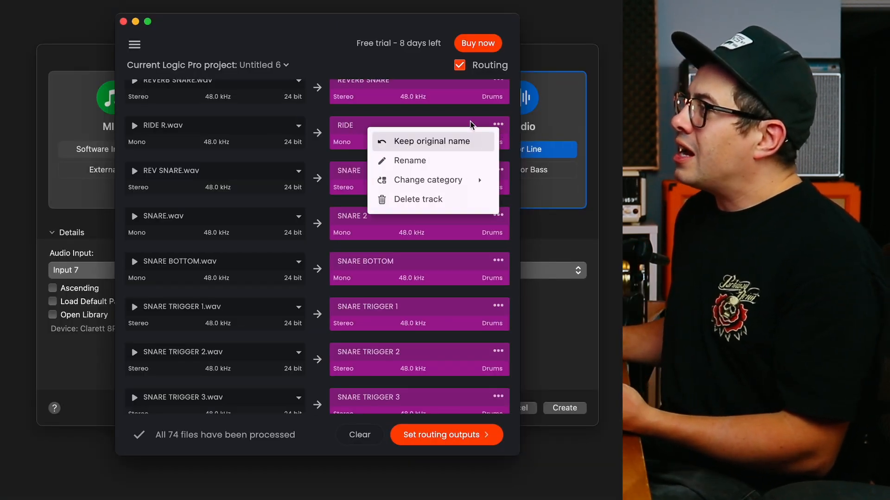
left_click(430, 141)
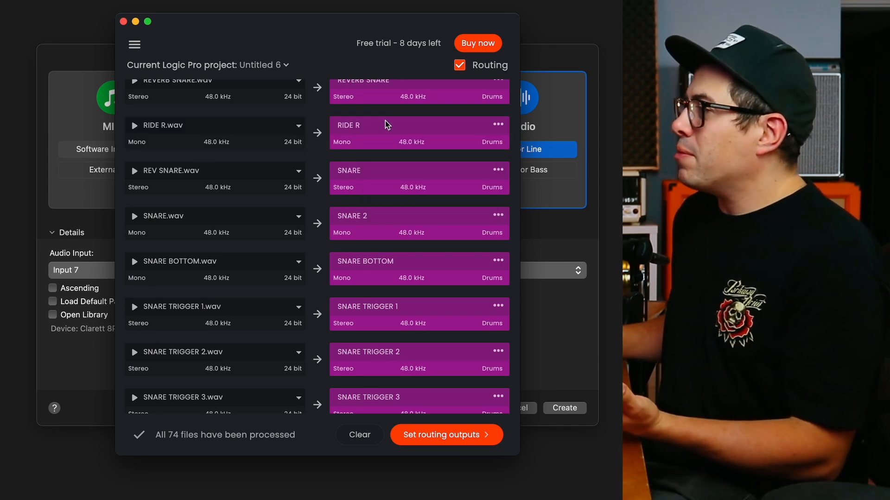
mouse_move(367, 145)
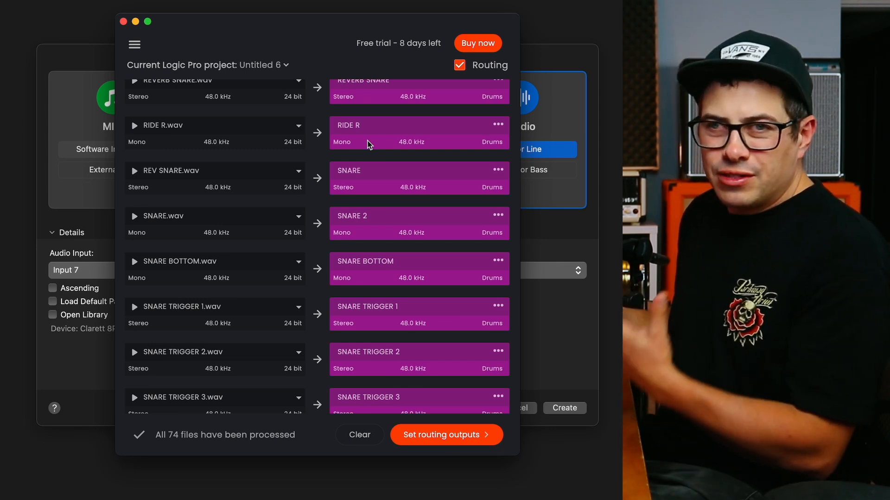
left_click(498, 170)
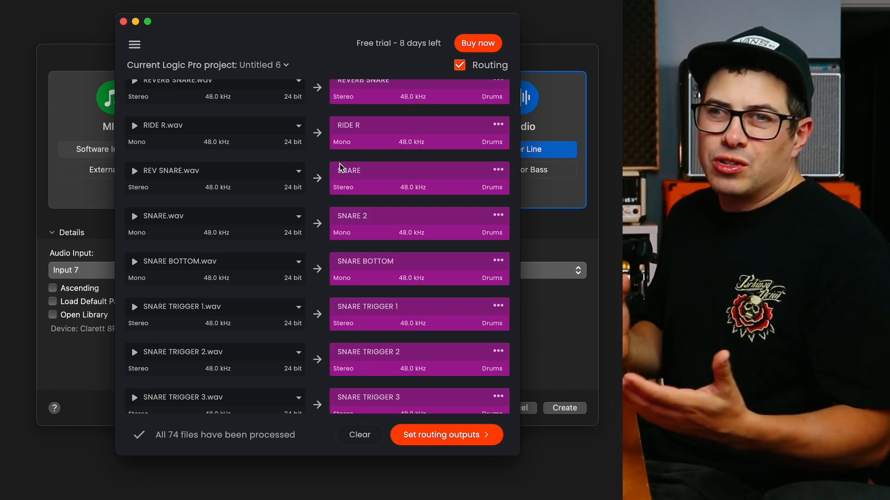
scroll("up", 3)
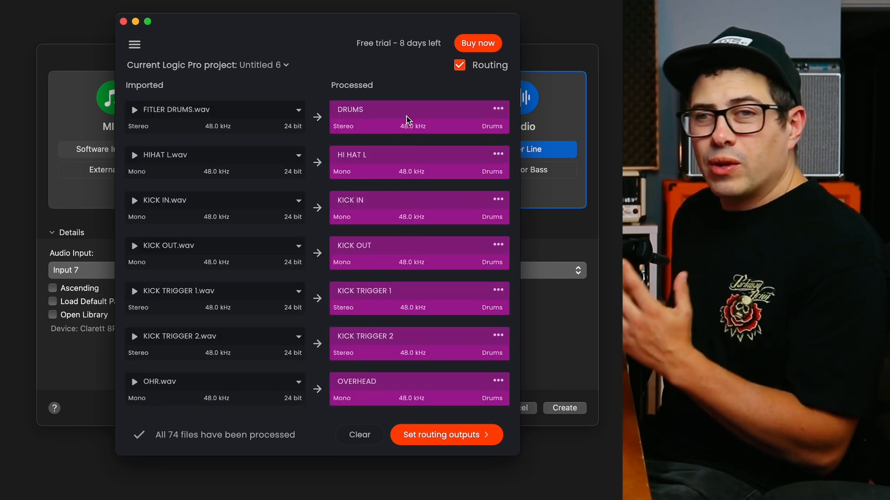
mouse_move(413, 106)
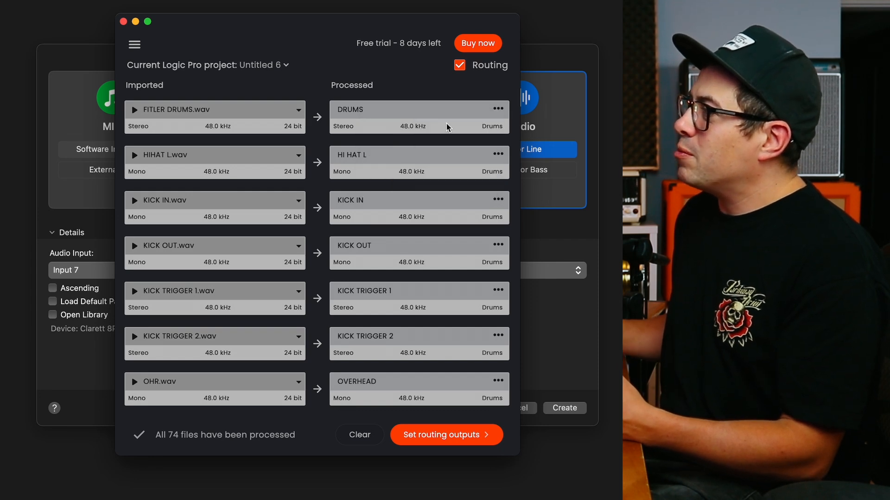
- Scroll the processed list to check kept names and the Bass and Guitars tags
scroll("down", 3)
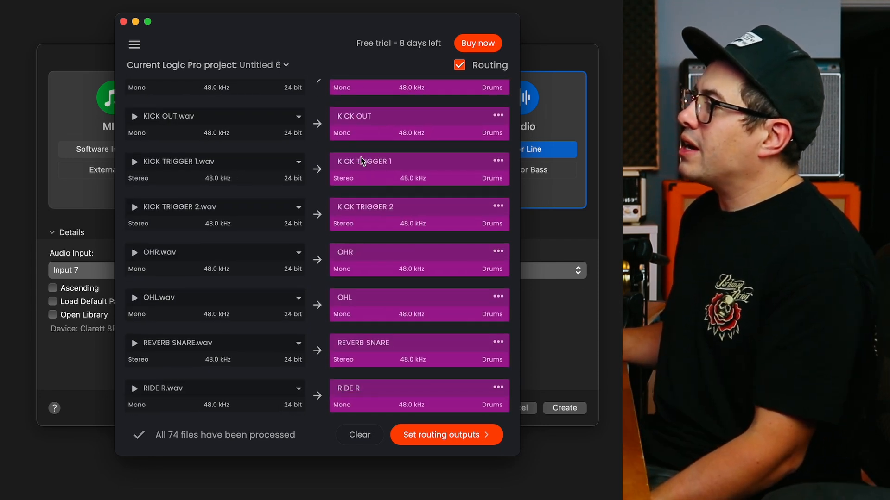
scroll("down", 3)
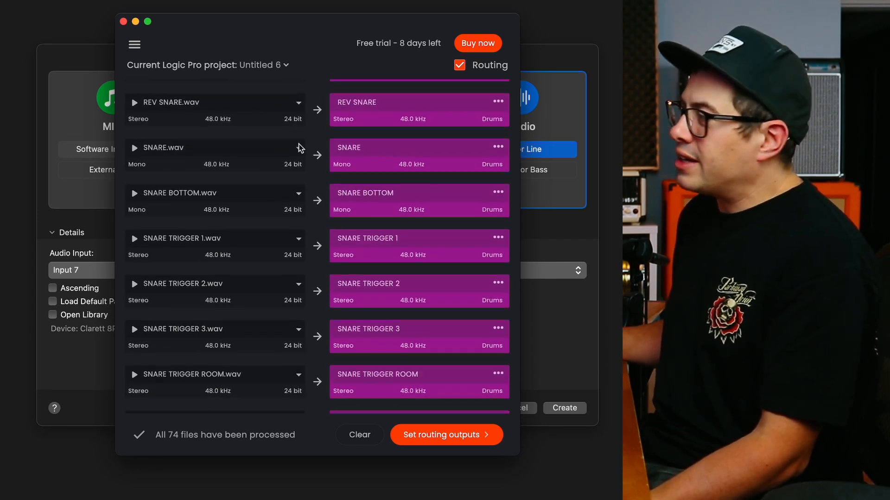
scroll("down", 3)
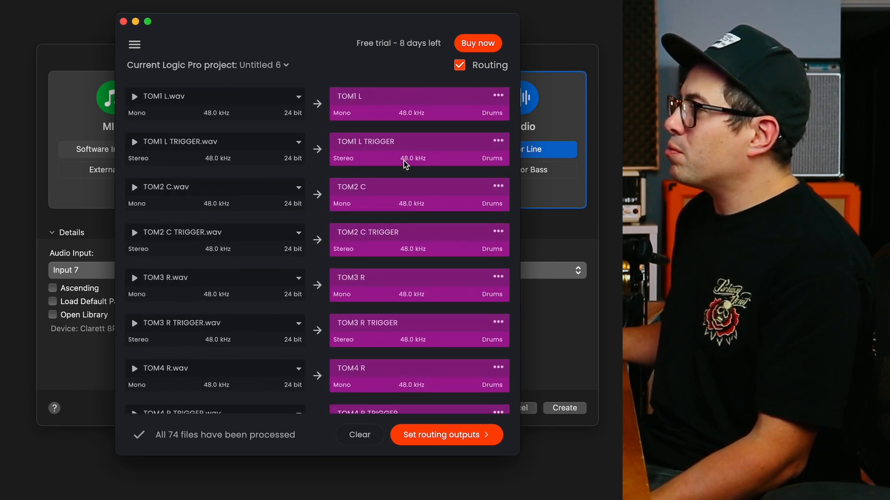
scroll("down", 3)
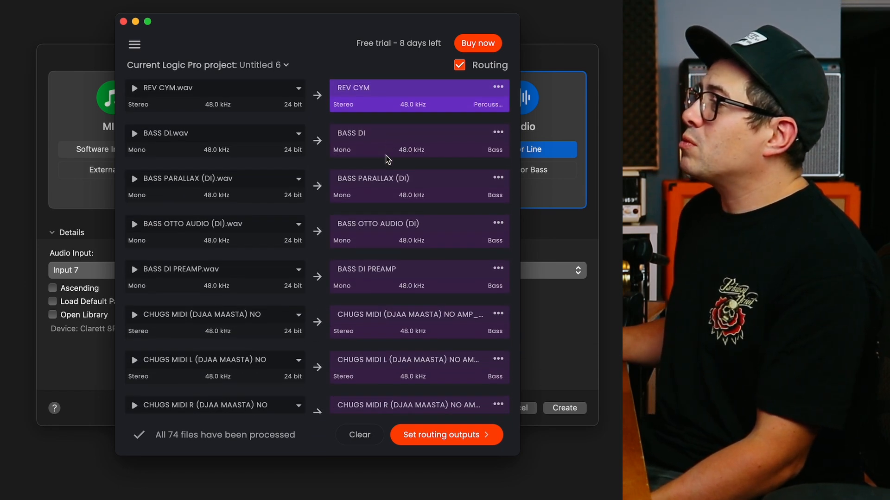
scroll("down", 3)
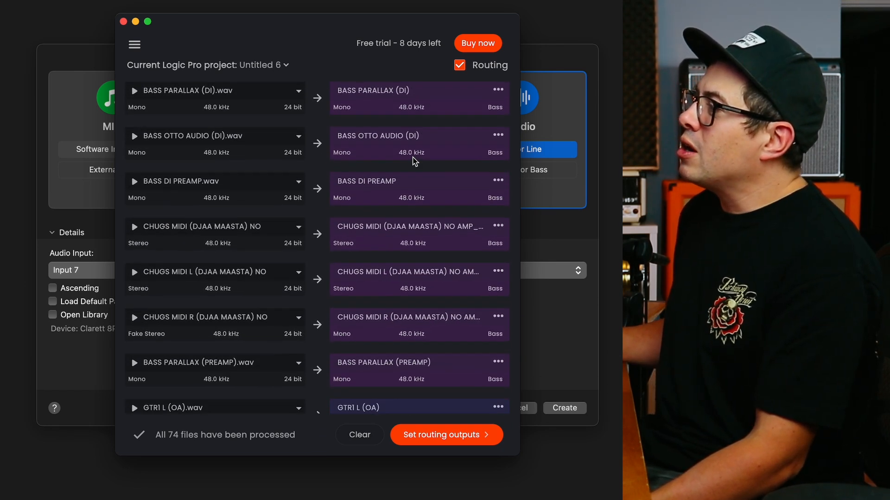
scroll("down", 3)
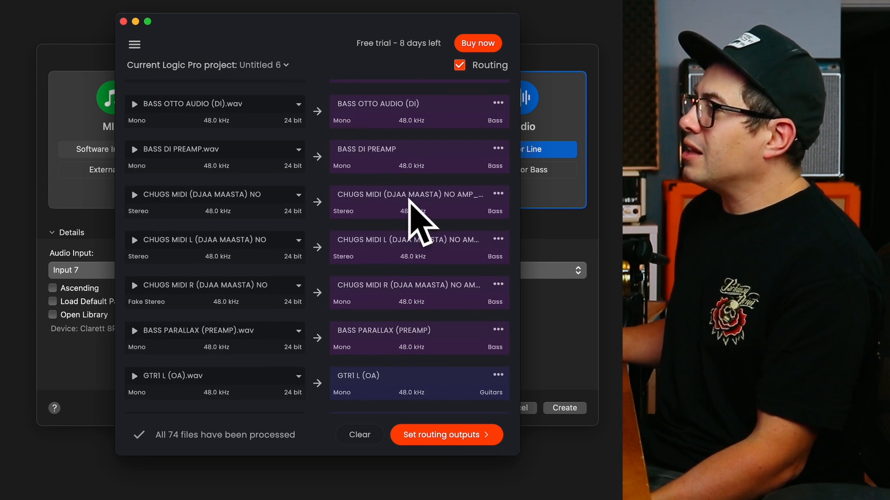
mouse_move(395, 204)
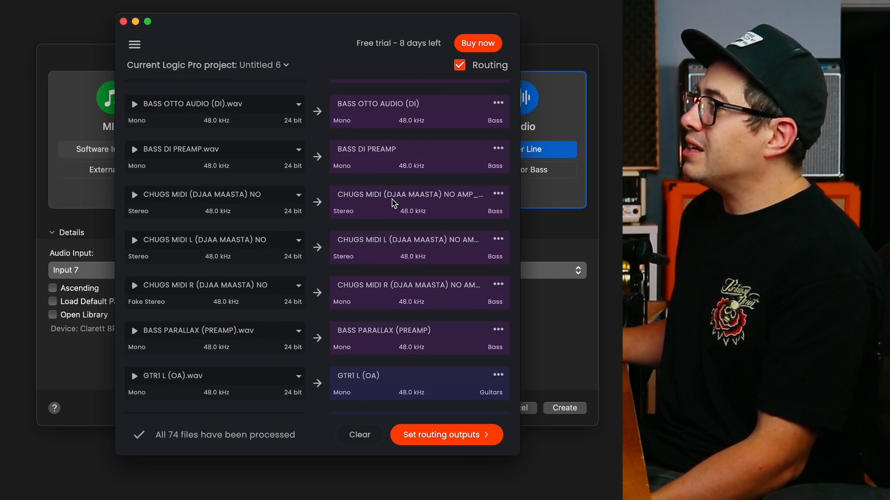
mouse_move(377, 353)
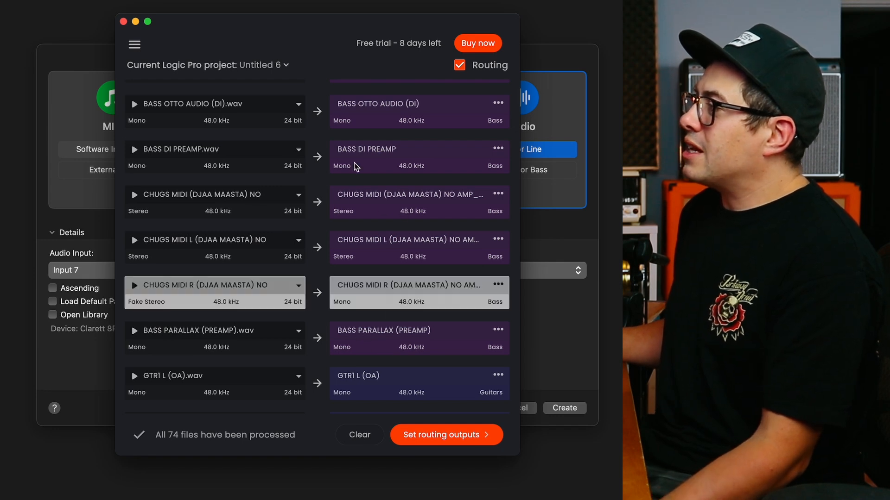
mouse_move(347, 174)
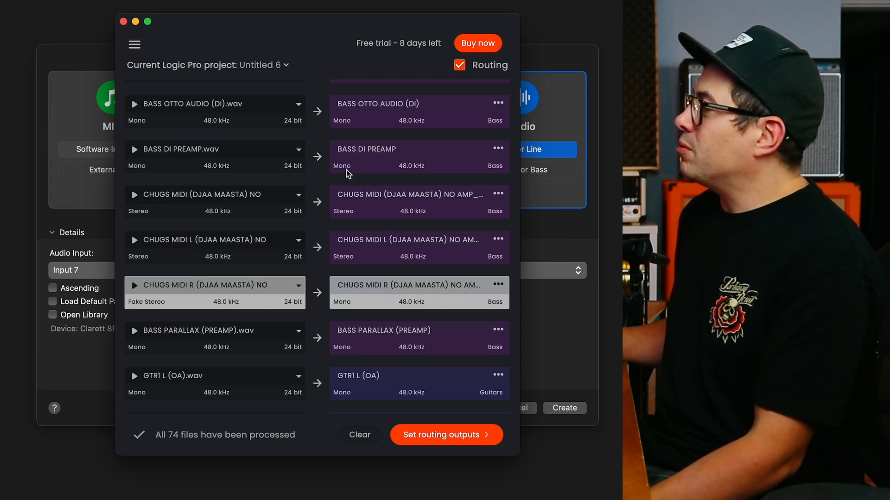
mouse_move(367, 267)
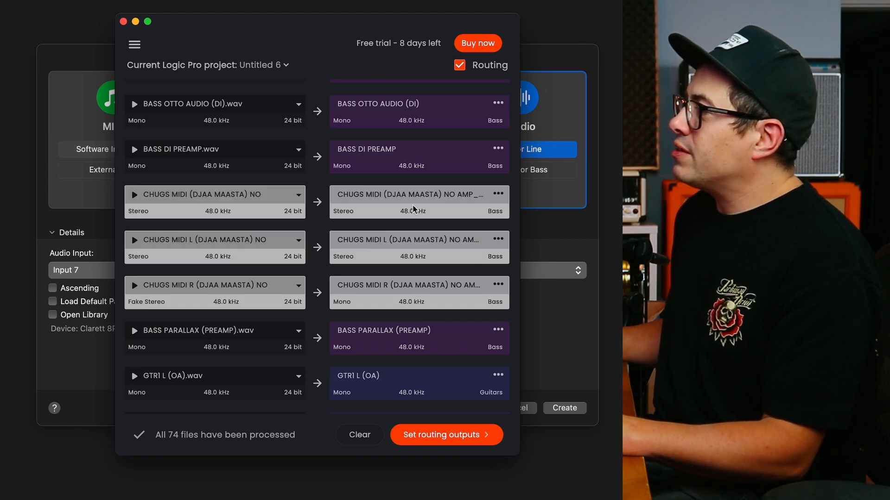
- Change the three CHUGS MIDI tracks' category from Bass to Guitars
left_click(498, 193)
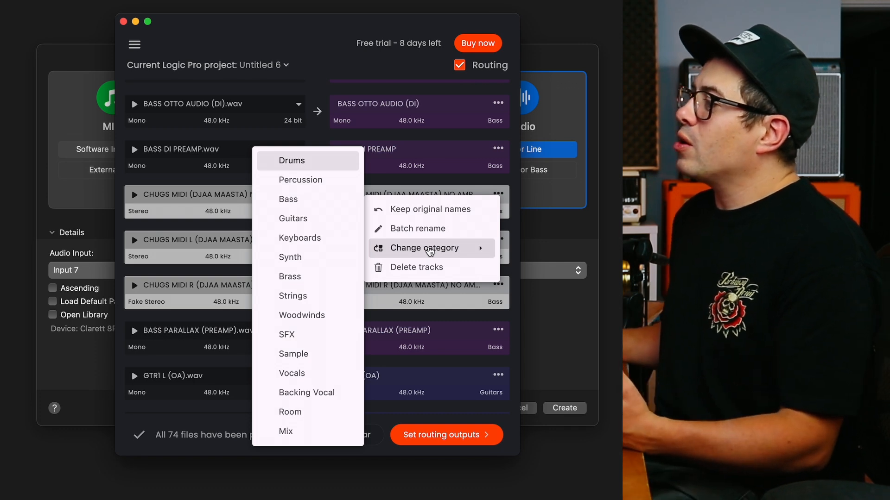
mouse_move(293, 218)
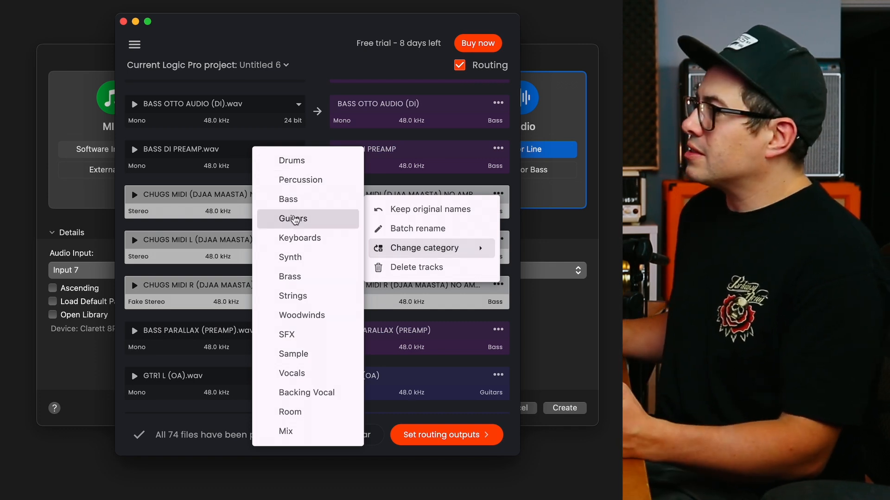
left_click(292, 219)
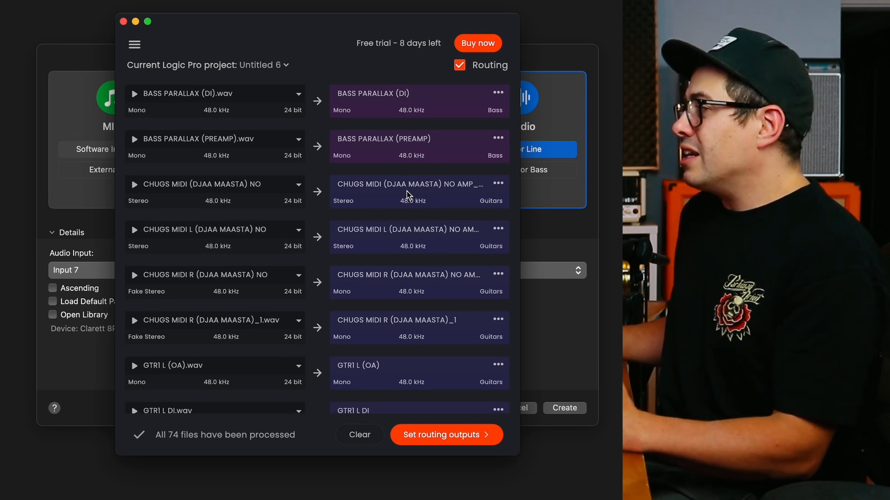
scroll("down", 3)
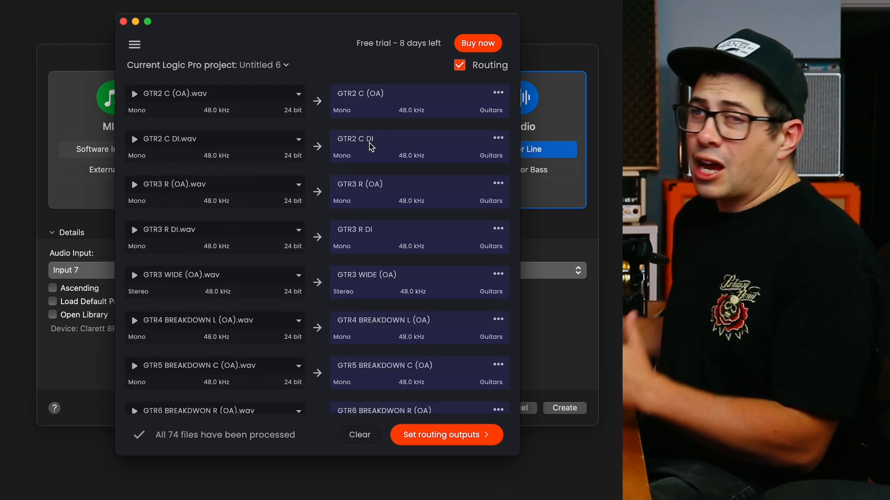
scroll("down", 3)
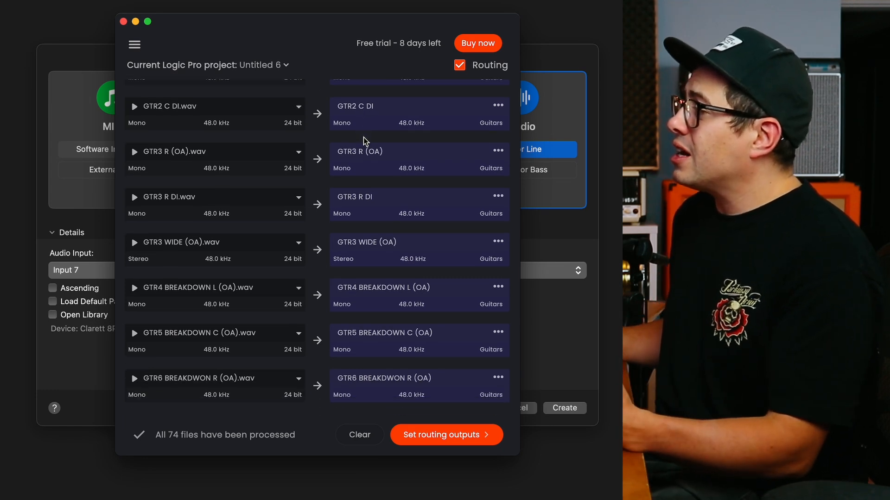
scroll("down", 3)
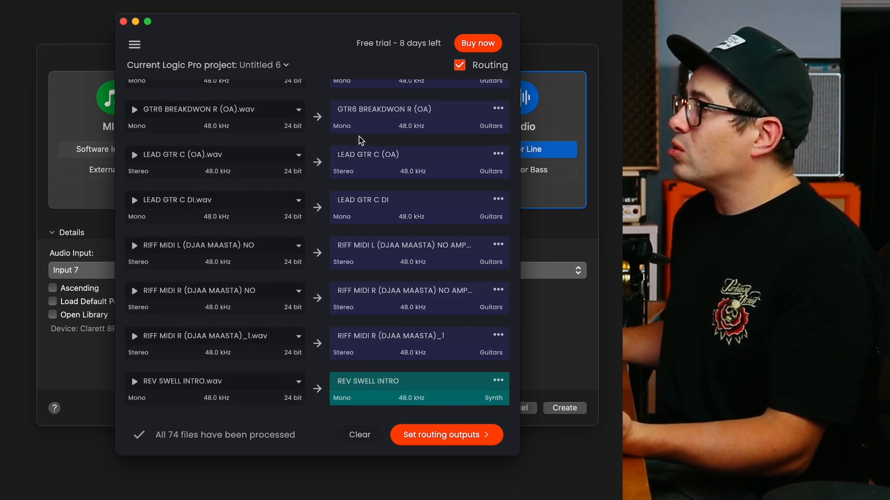
scroll("down", 3)
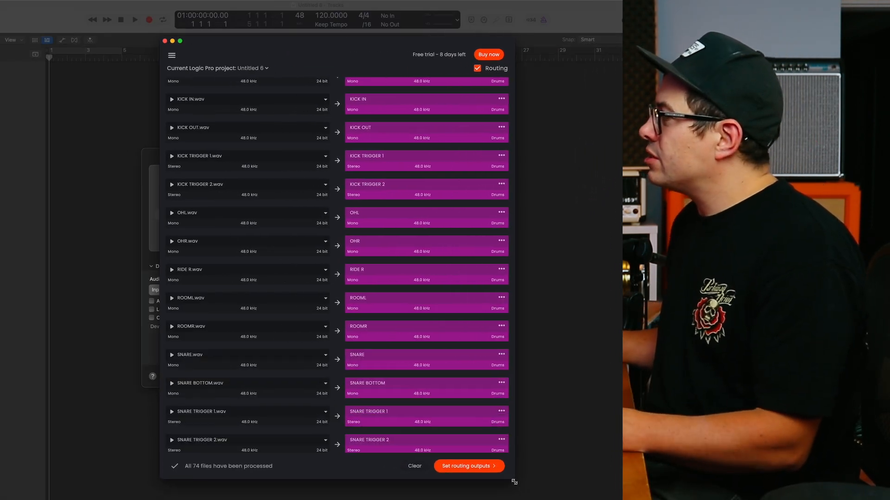
scroll("down", 3)
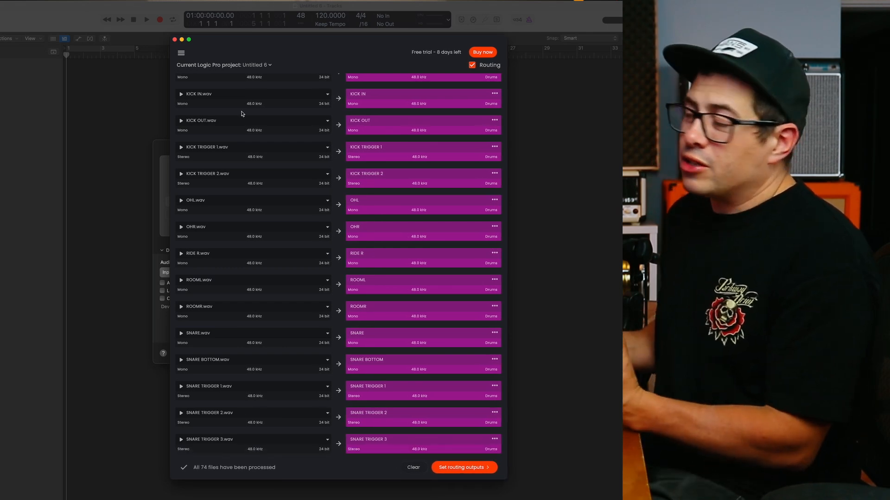
mouse_move(236, 53)
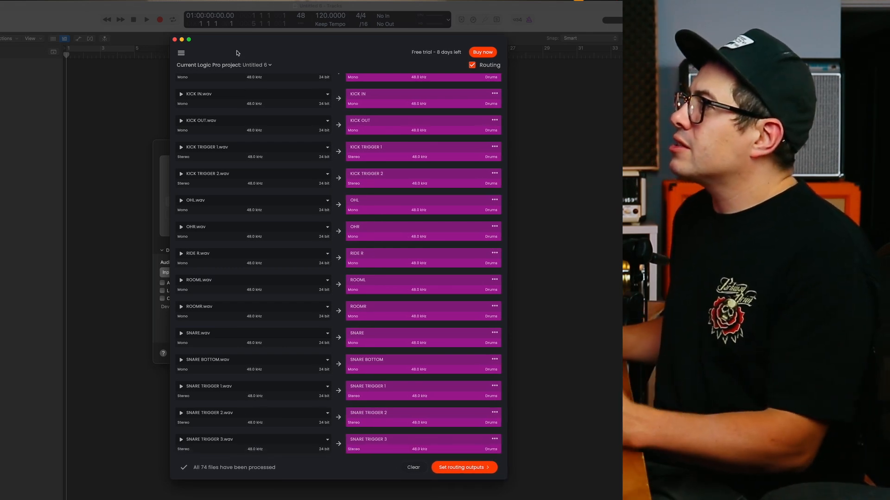
- Open the import settings, rename the Drums category, and review its instruments list
left_click(180, 53)
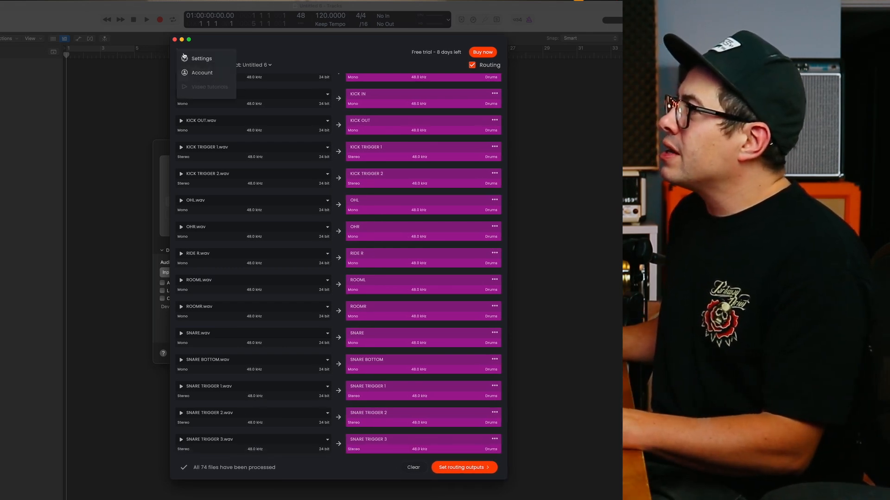
left_click(201, 58)
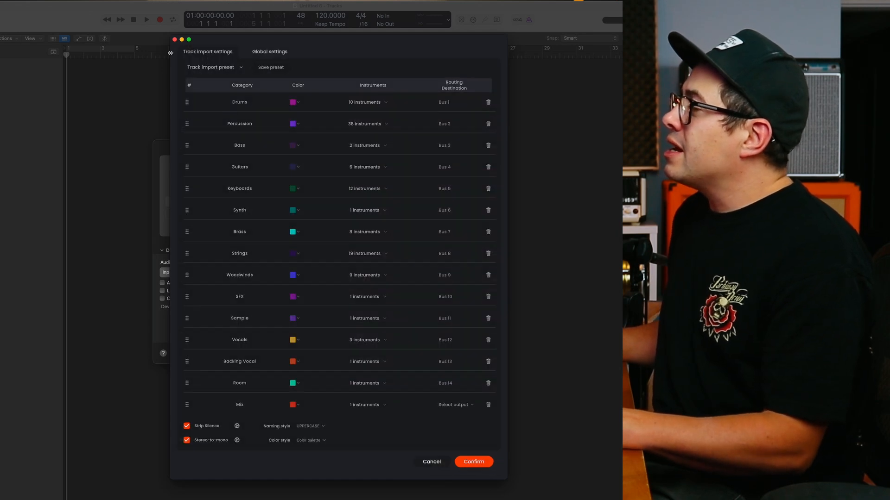
mouse_move(304, 121)
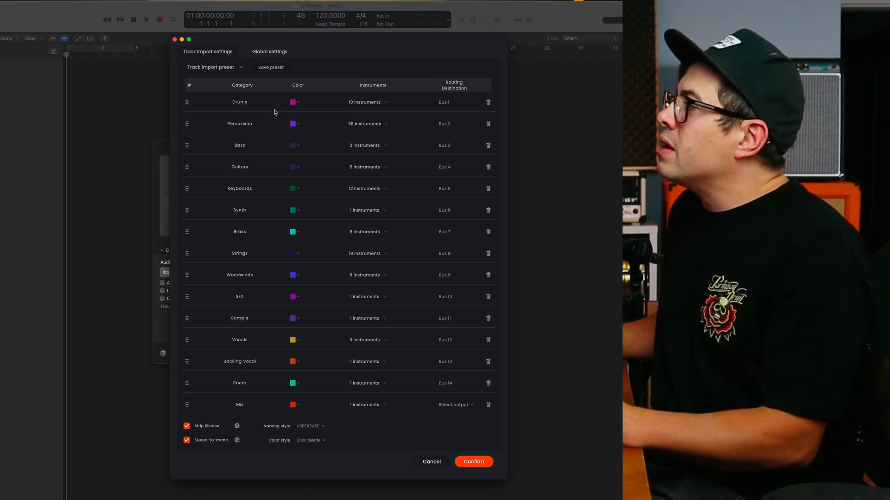
mouse_move(206, 119)
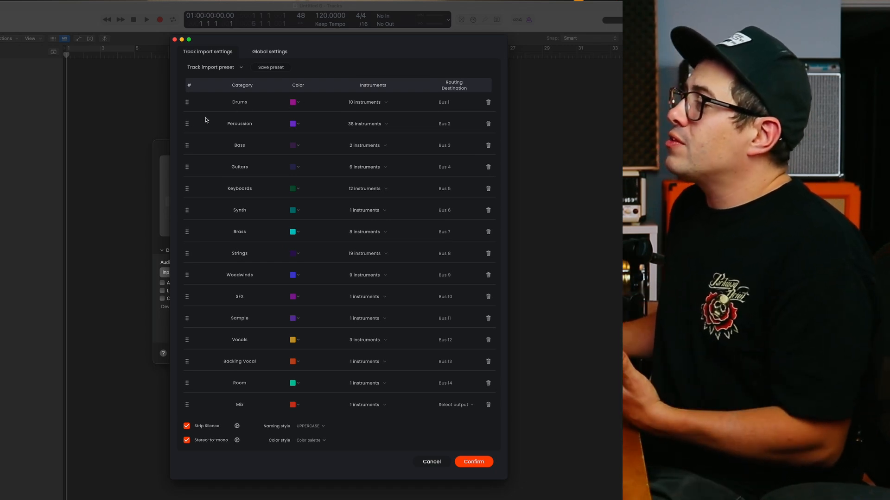
left_click(189, 39)
type(" KIT")
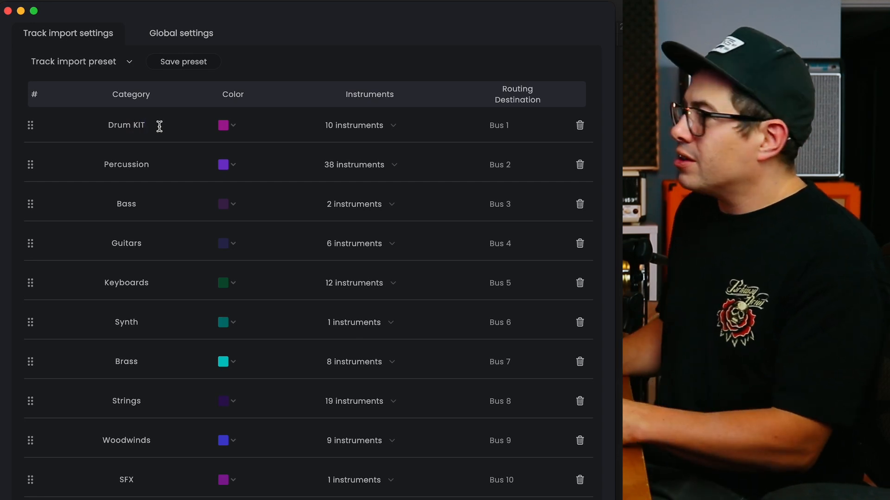
type("Drums")
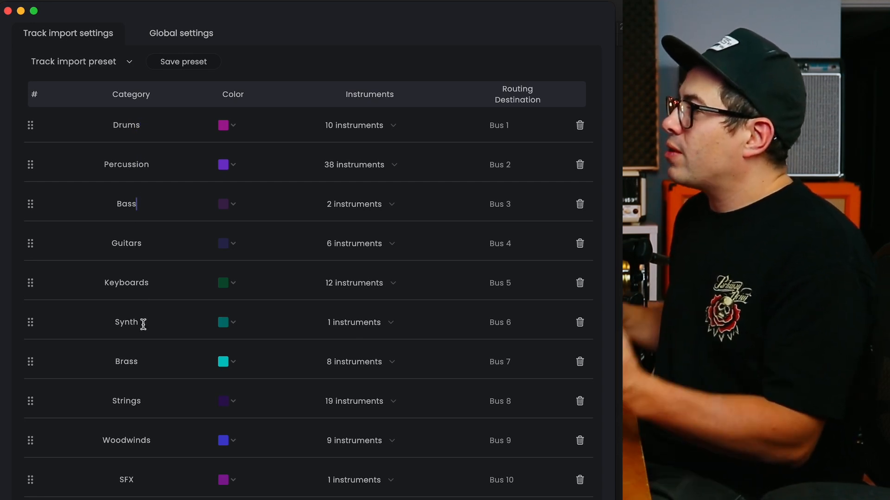
mouse_move(331, 343)
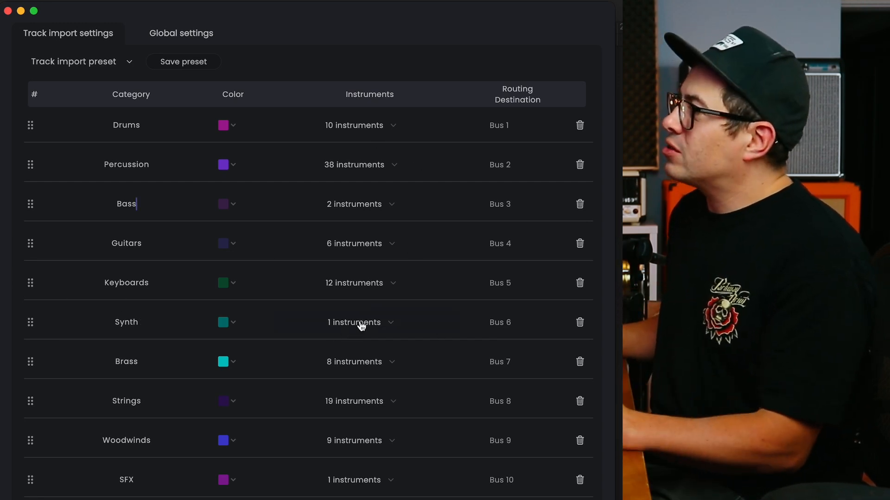
mouse_move(369, 128)
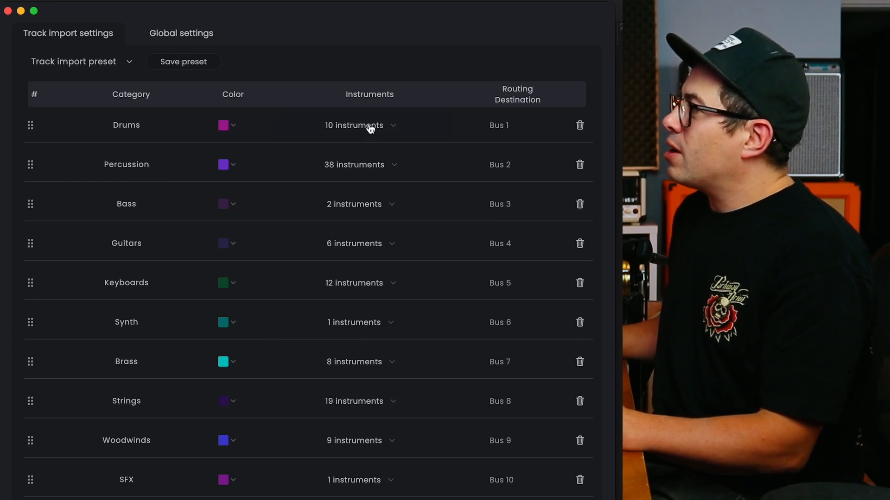
left_click(354, 125)
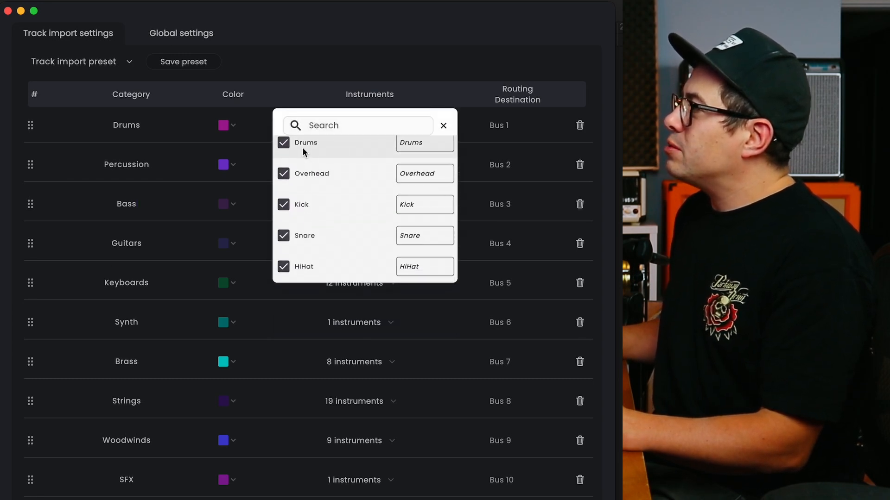
scroll("down", 3)
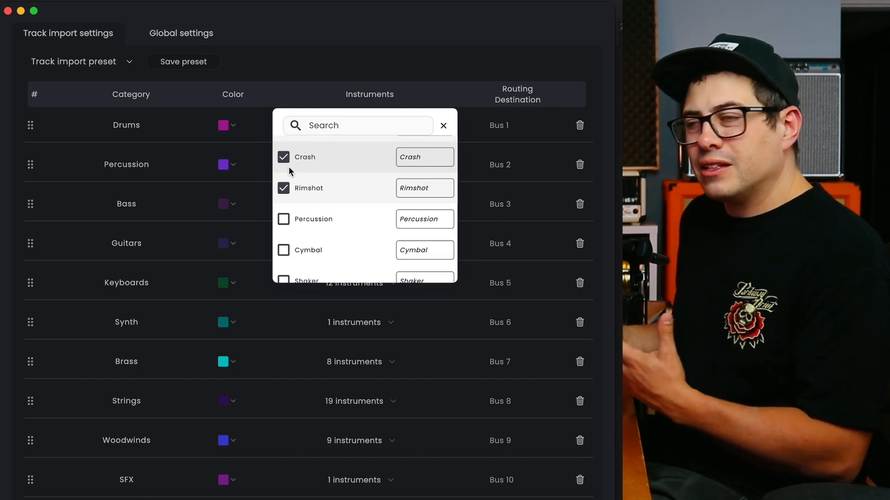
left_click(444, 126)
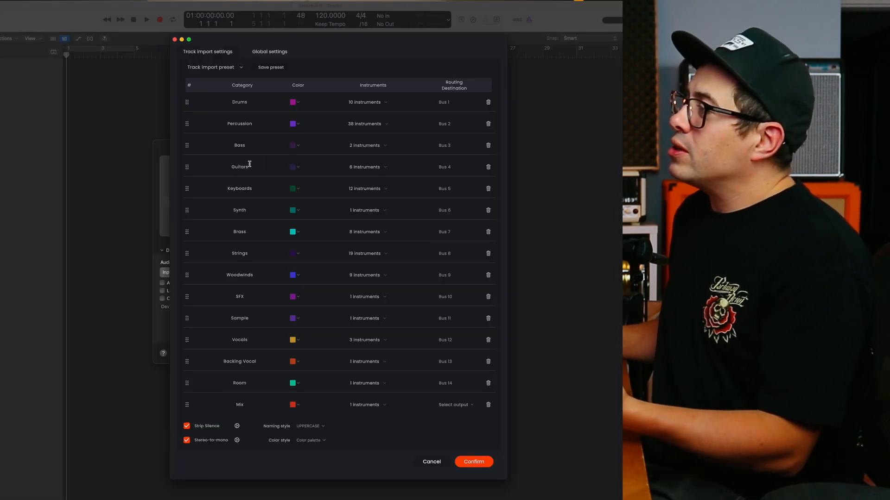
mouse_move(166, 153)
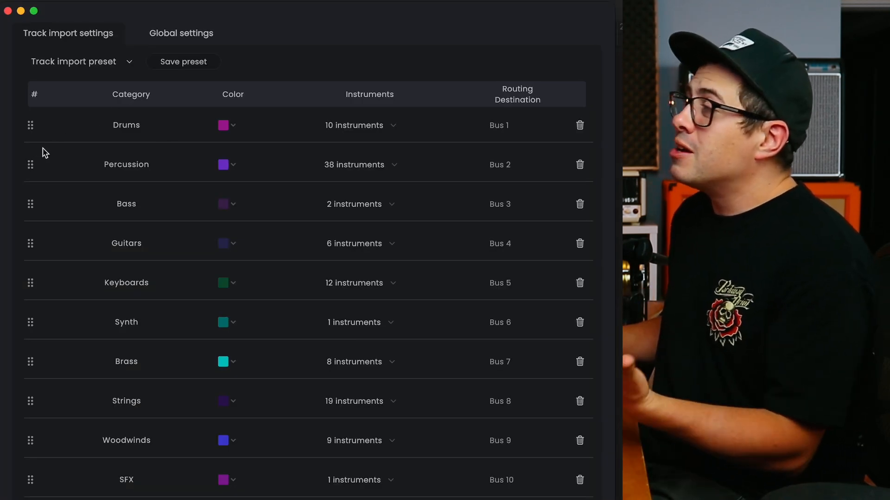
mouse_move(104, 322)
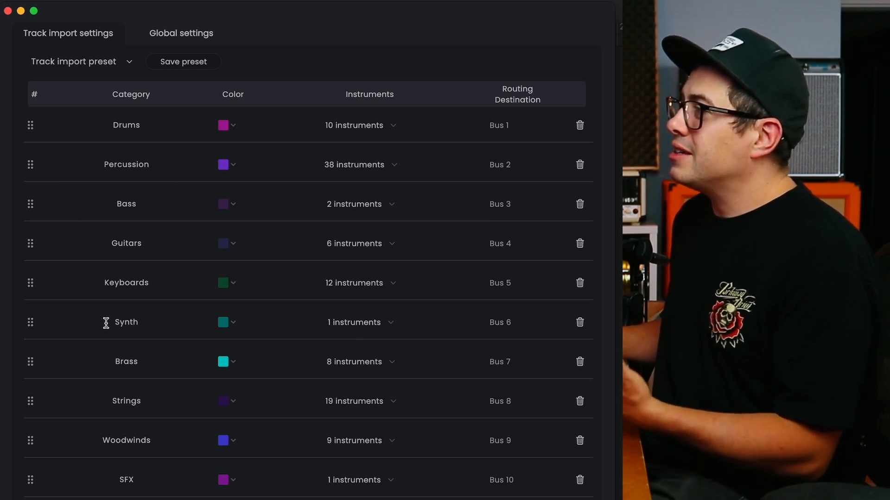
mouse_move(121, 440)
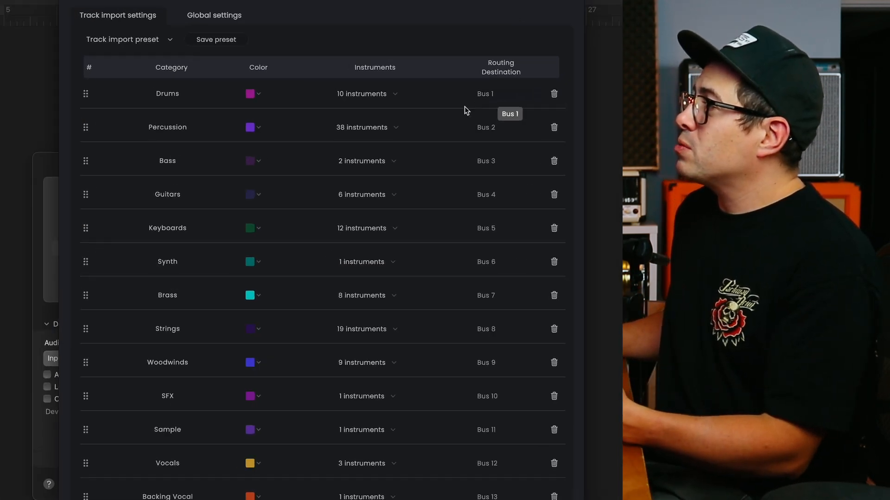
scroll("up", 3)
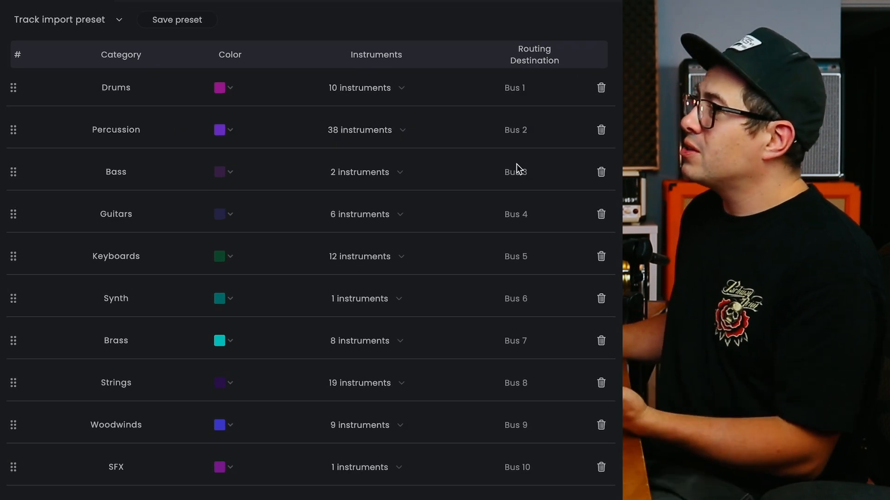
mouse_move(193, 214)
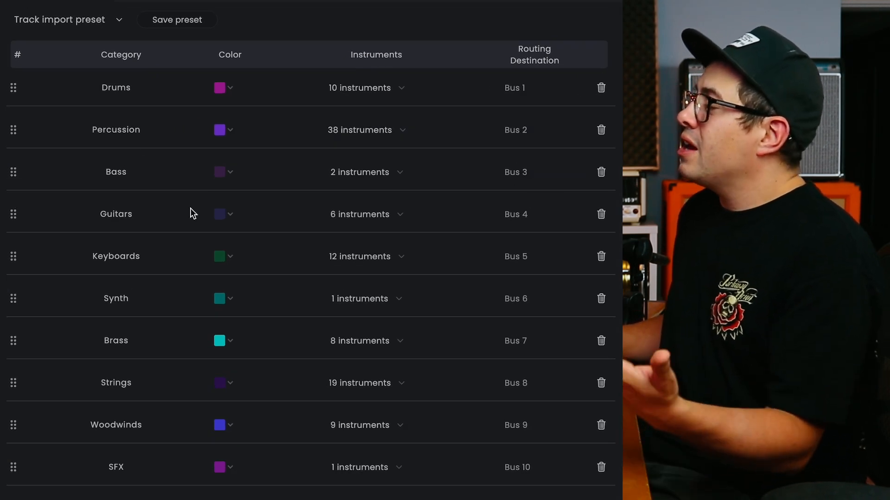
mouse_move(561, 215)
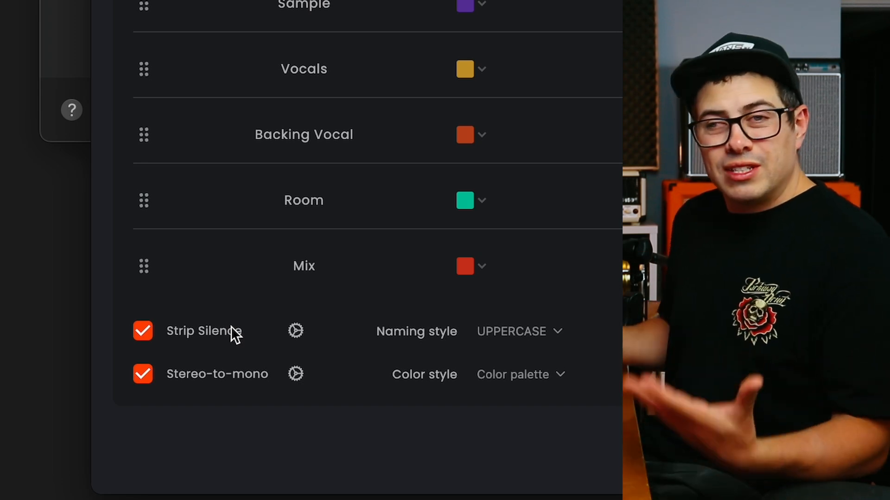
mouse_move(187, 381)
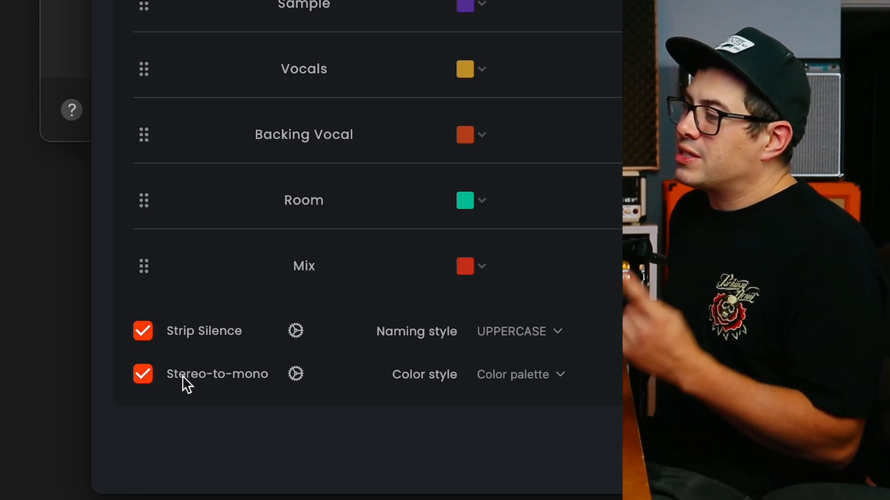
mouse_move(276, 401)
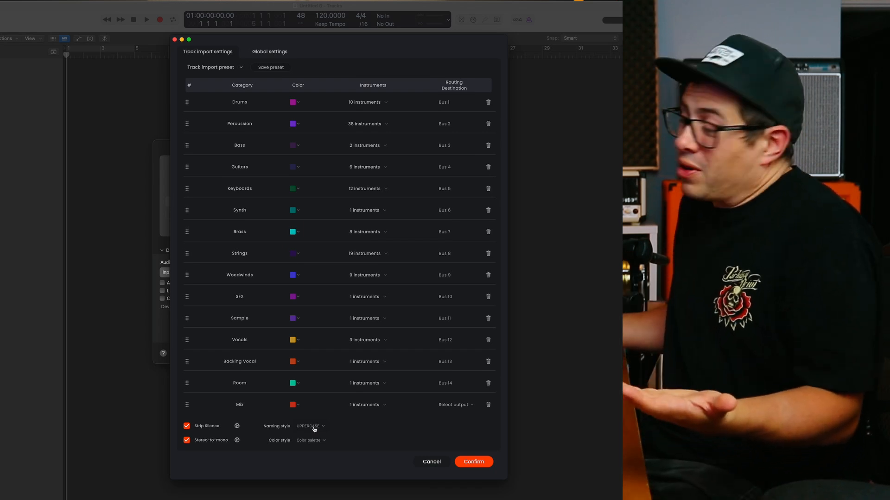
- Keep UPPERCASE naming style, then switch to Global settings
left_click(311, 427)
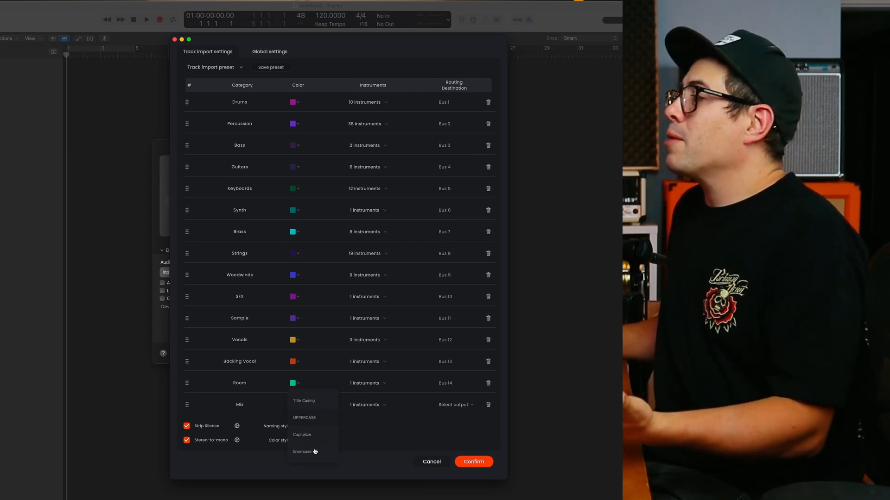
left_click(304, 417)
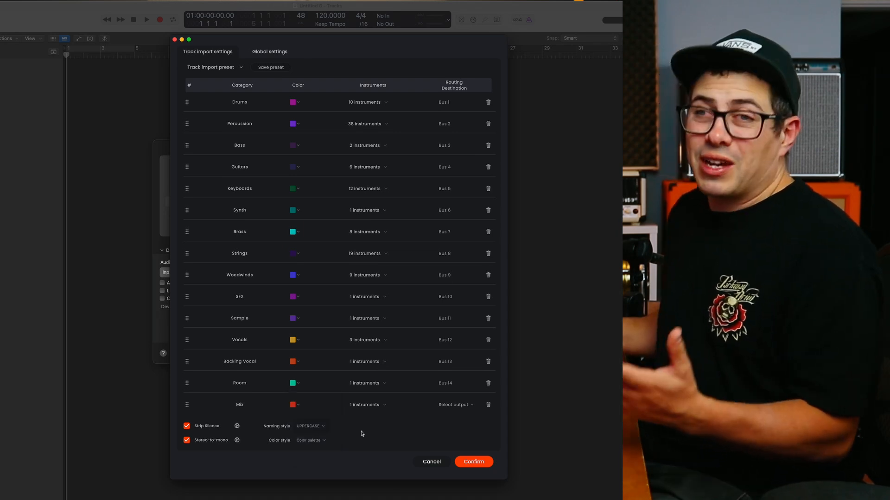
mouse_move(290, 445)
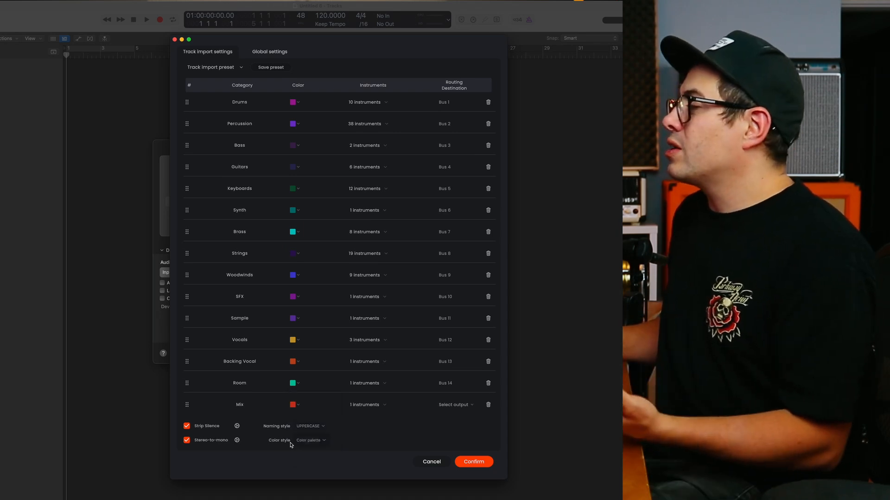
left_click(269, 52)
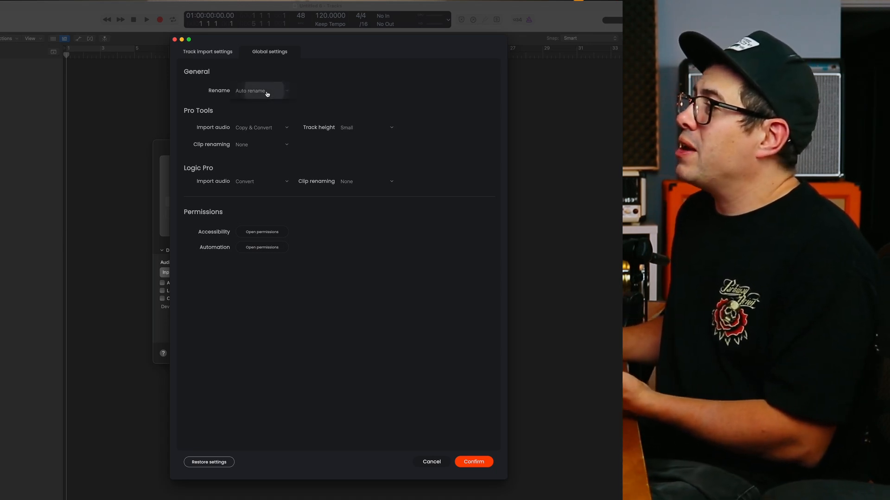
- Set Rename to Keep filename and confirm the import settings
left_click(260, 90)
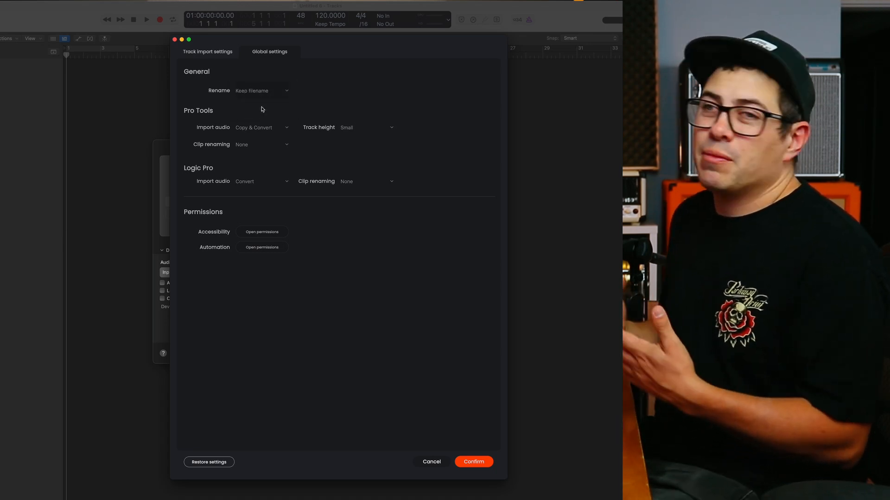
left_click(473, 462)
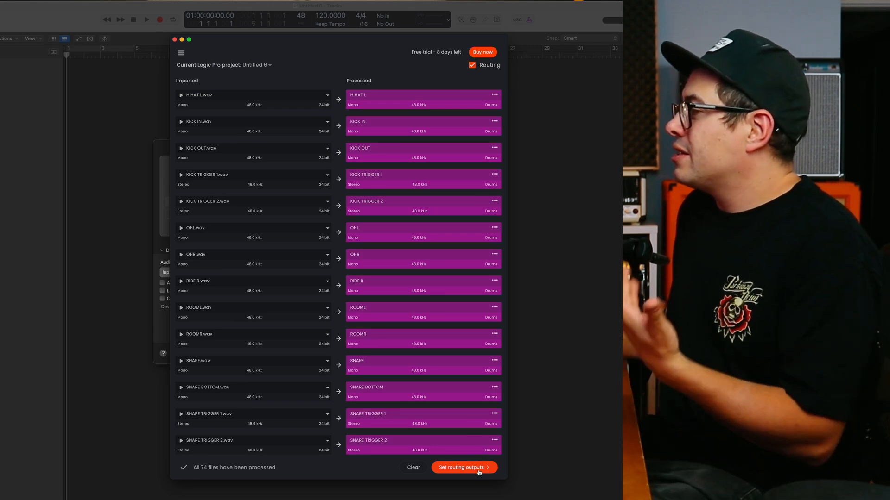
- Set routing outputs and review each track's output bus in the Destination list
left_click(462, 467)
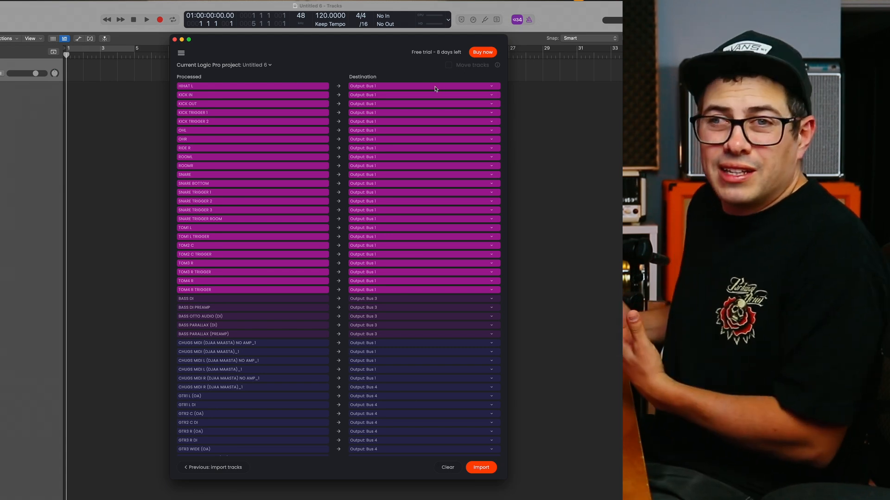
mouse_move(386, 85)
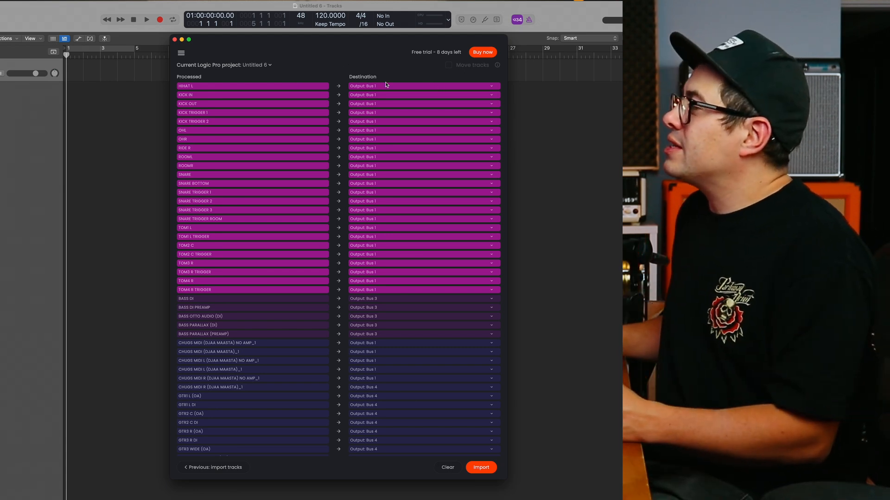
mouse_move(377, 88)
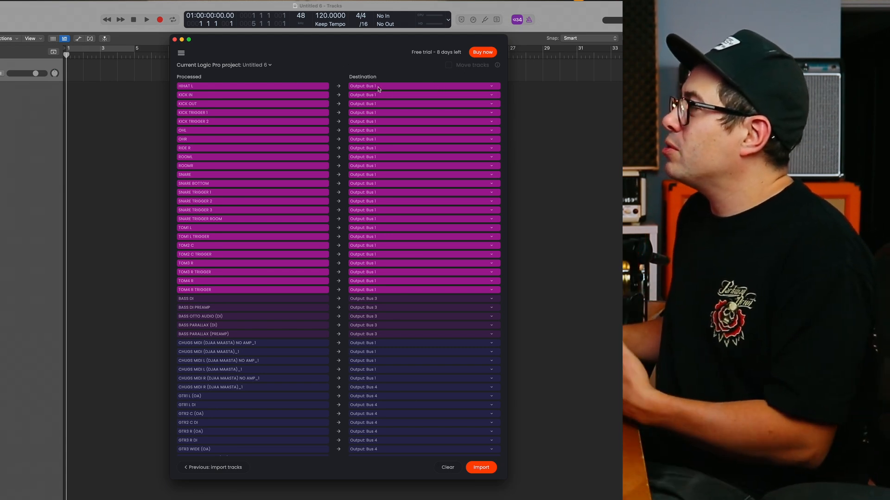
scroll("down", 3)
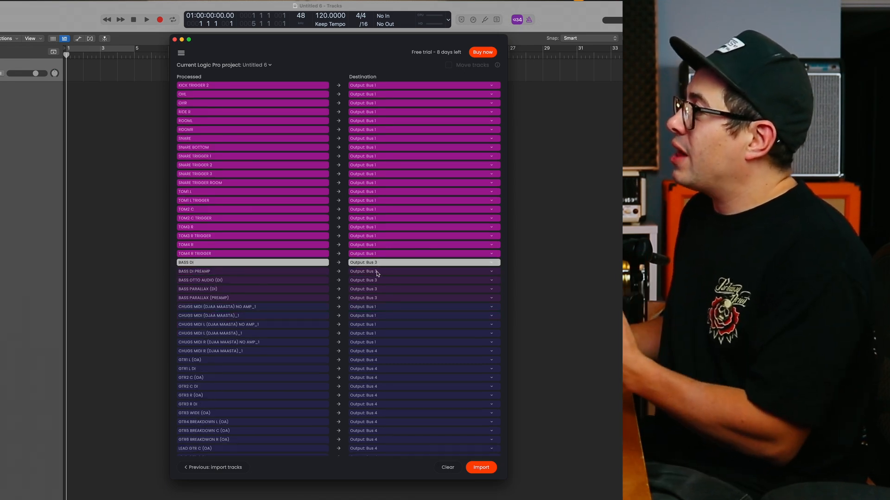
left_click(251, 271)
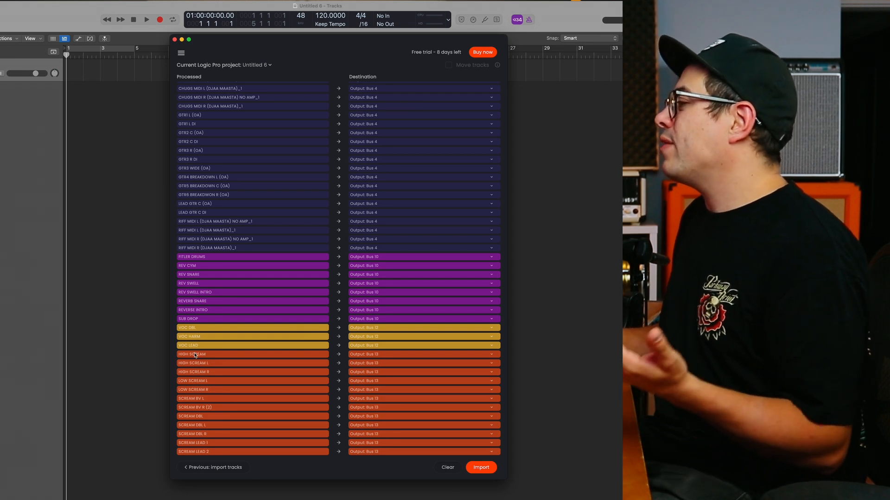
mouse_move(380, 361)
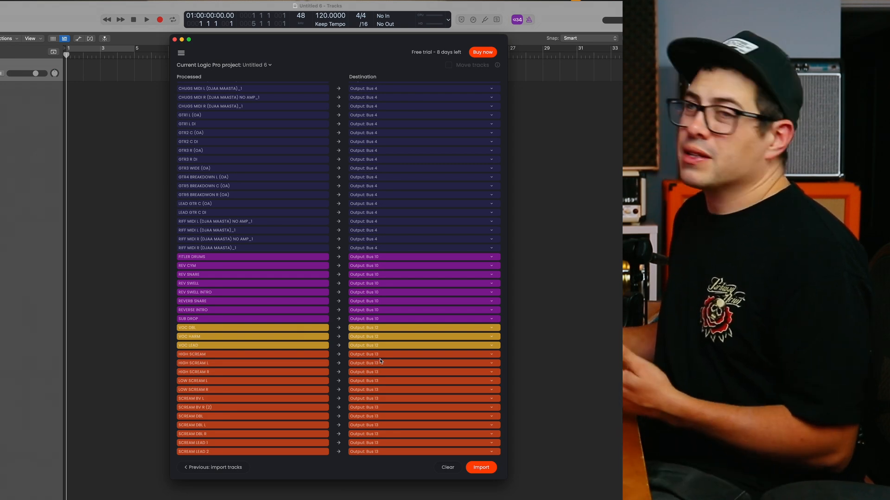
scroll("up", 3)
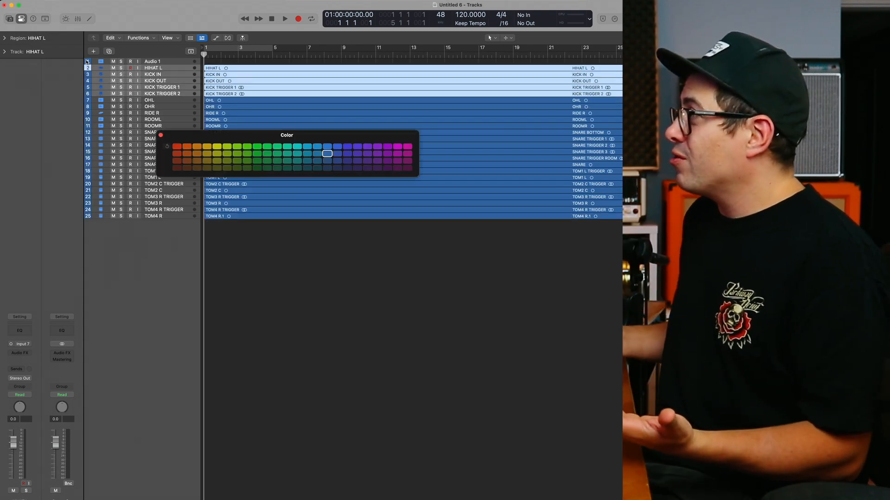
- Color the drum tracks magenta and the guitar tracks, including GTR3 WIDE (OA), purple
left_click(407, 153)
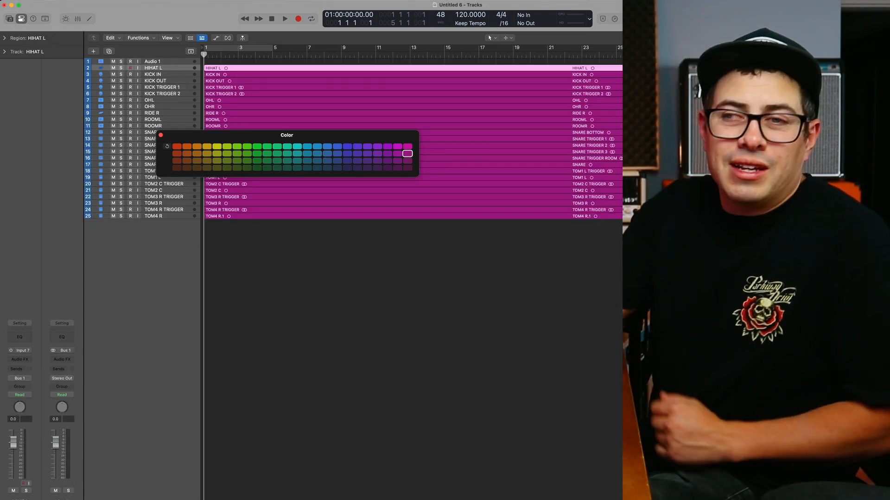
left_click(153, 164)
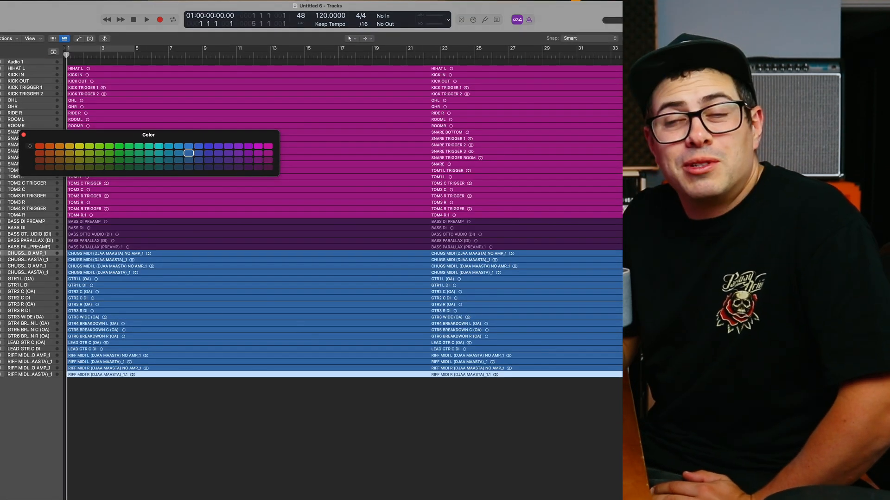
left_click(267, 152)
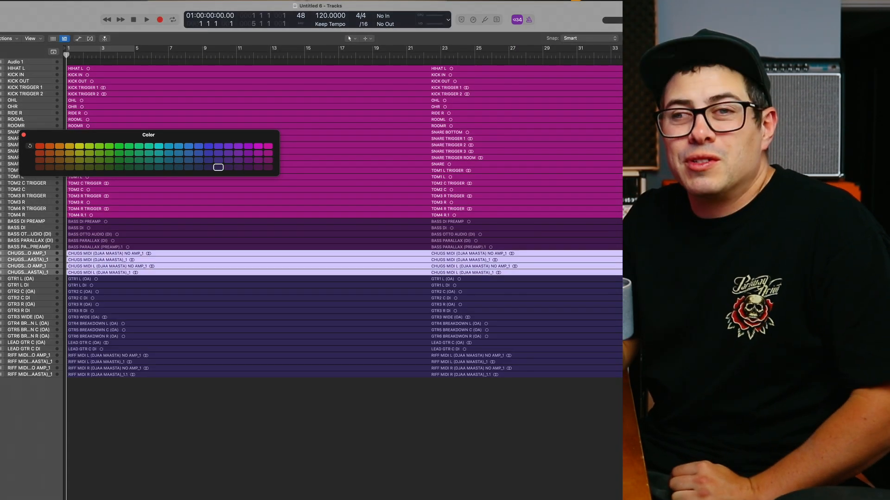
left_click(189, 152)
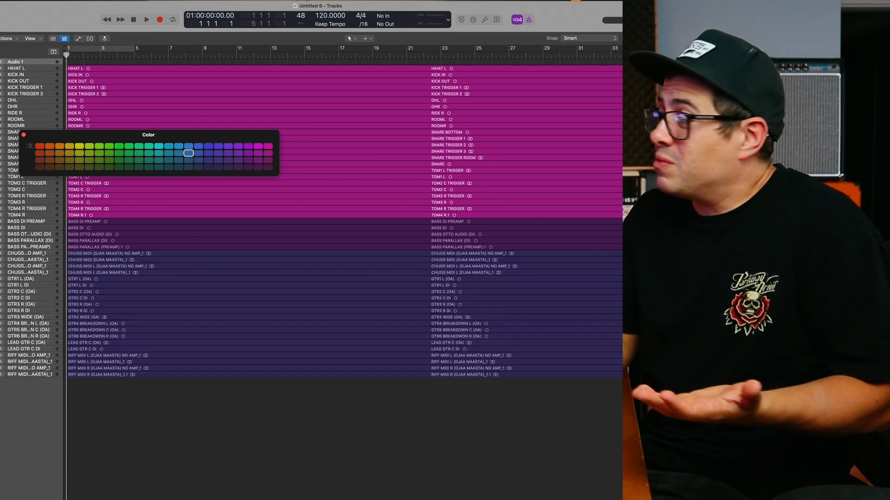
left_click(217, 167)
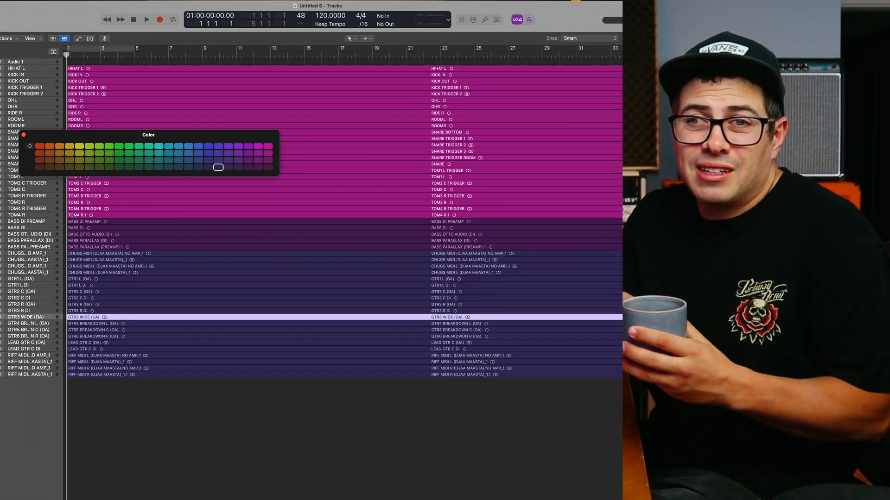
left_click(267, 153)
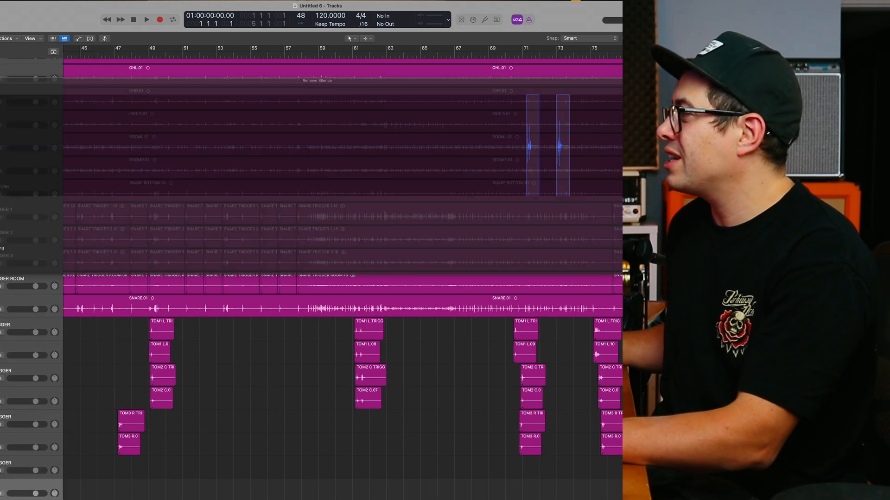
- Scroll through the arrangement to review magenta FX, yellow vocal and orange scream regions
scroll("down", 3)
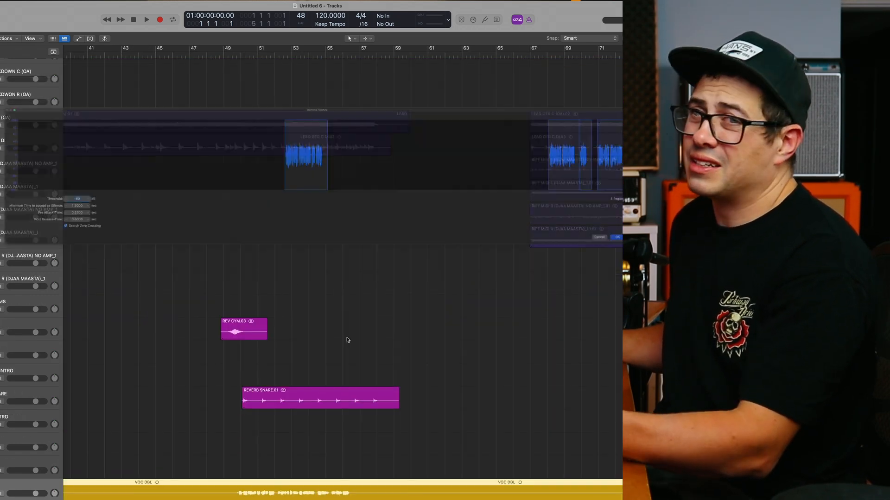
scroll("right", 3)
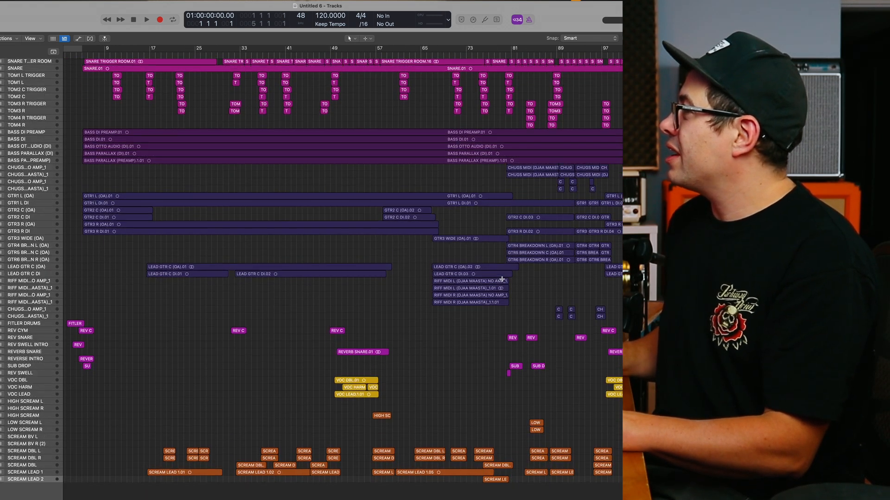
scroll("up", 3)
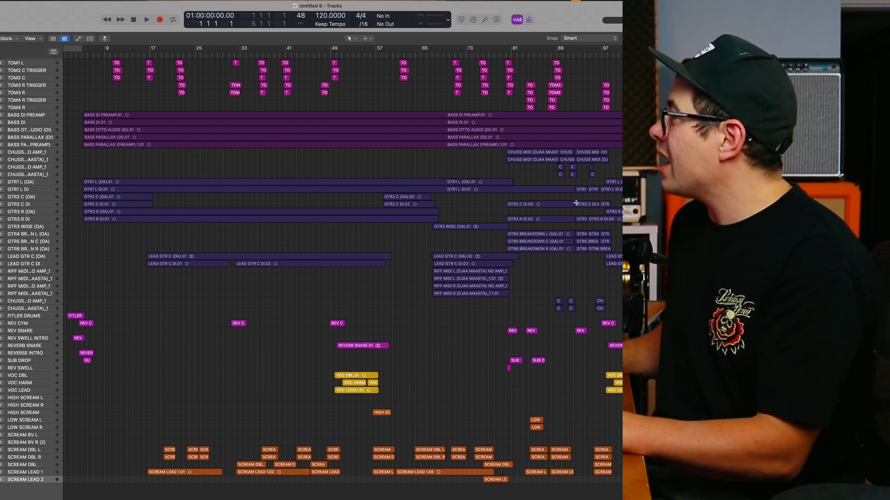
scroll("down", 3)
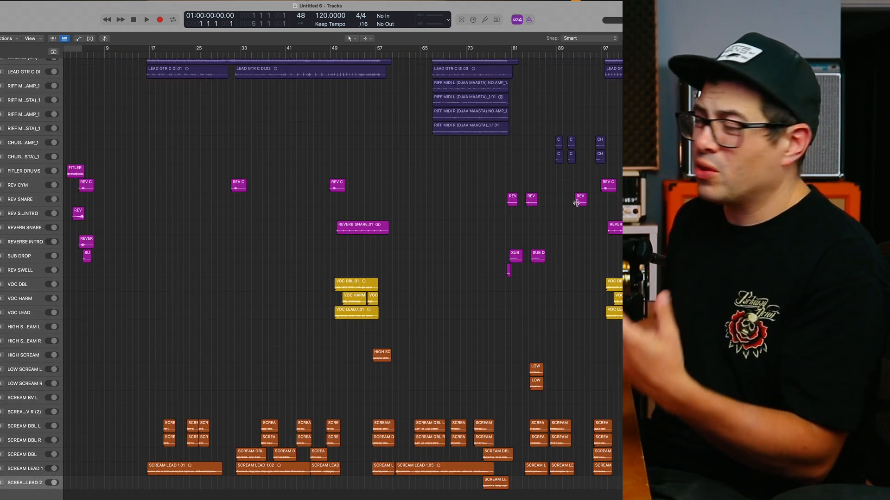